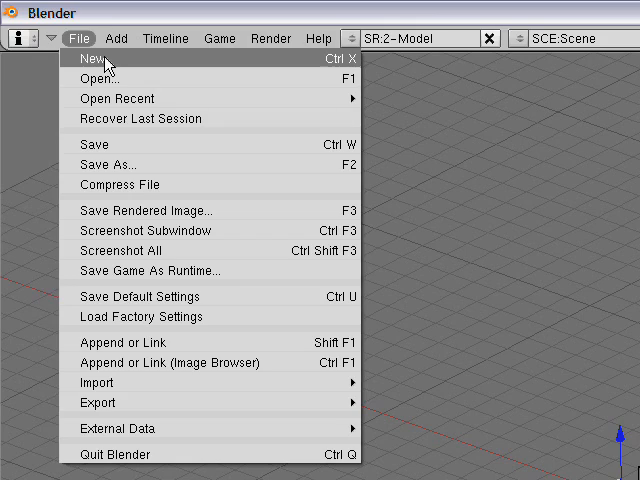
- Reset Blender to a new default scene with the cube and lamp
left_click(91, 58)
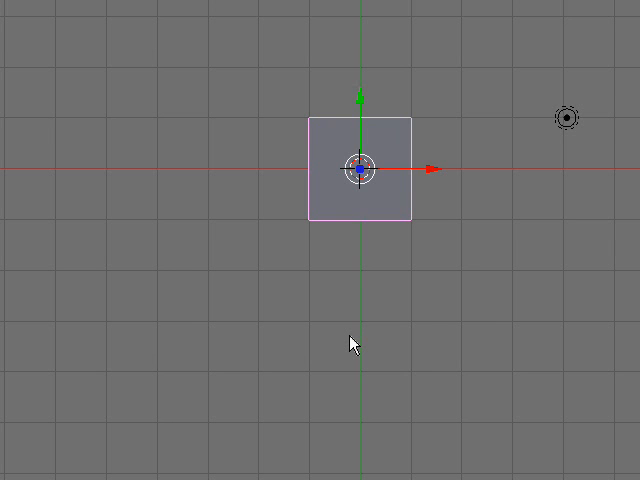
mouse_move(288, 262)
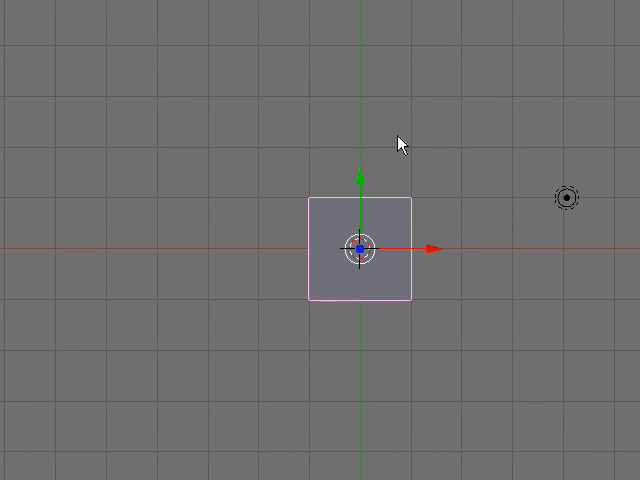
mouse_move(412, 368)
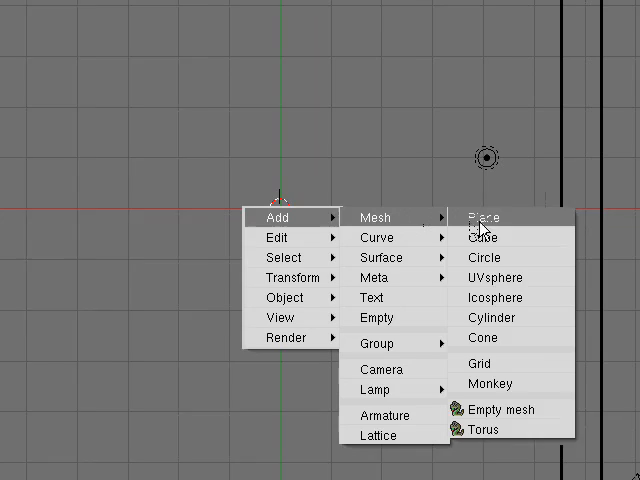
- Add a plane mesh and scale it up well past the UV sphere's size
left_click(493, 277)
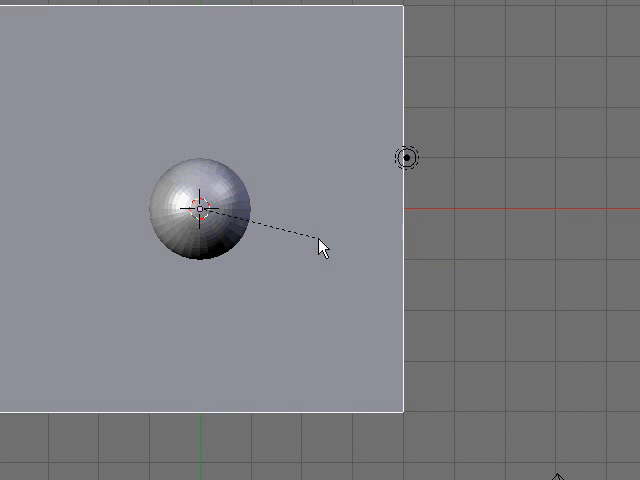
left_click(200, 207)
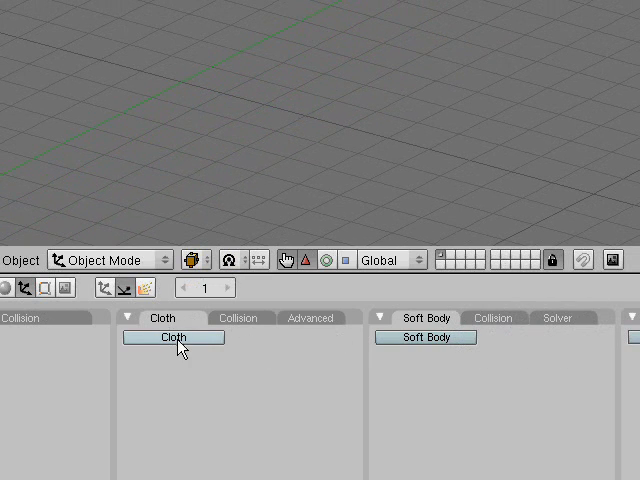
- Enable cloth physics on the plane using the Denim material preset
left_click(176, 337)
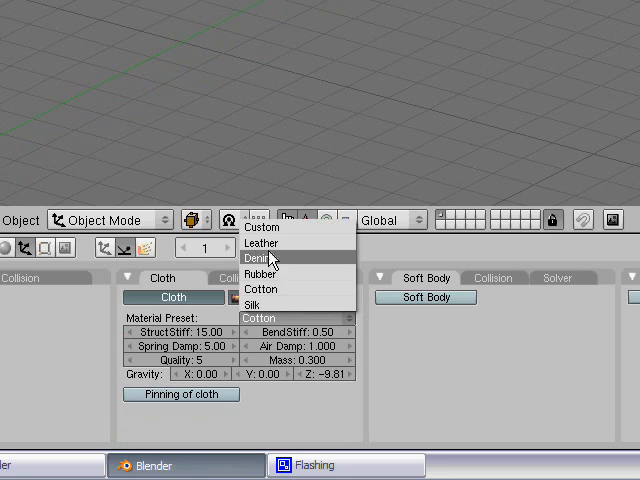
mouse_move(292, 265)
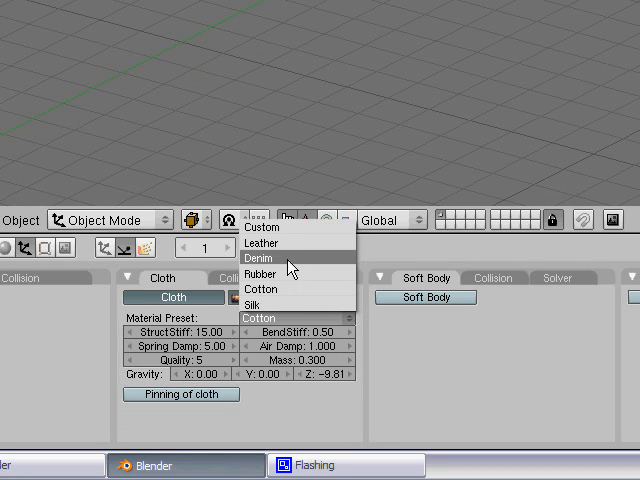
left_click(261, 242)
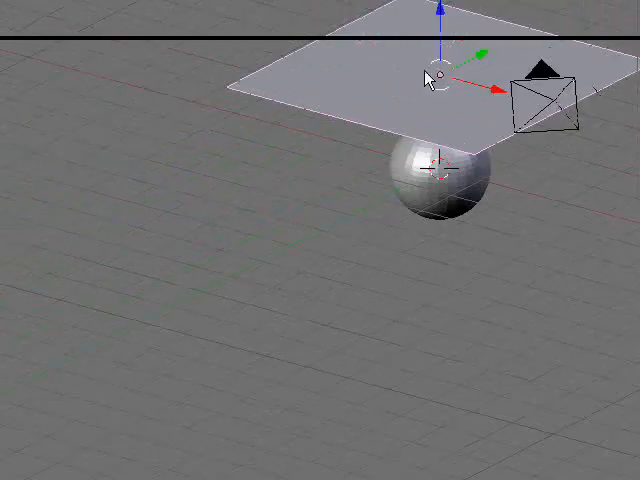
left_click_drag(428, 78, 470, 220)
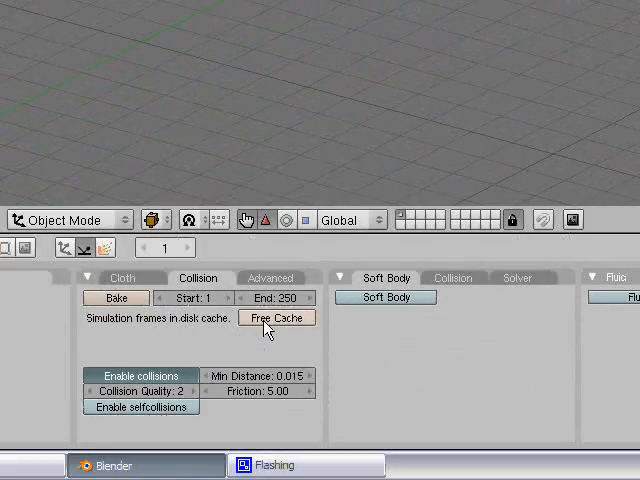
- Free the cloth simulation cache from the Collision tab
left_click(276, 317)
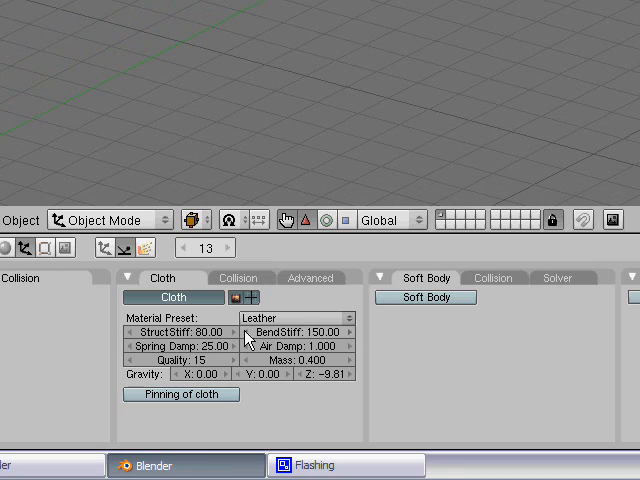
mouse_move(260, 330)
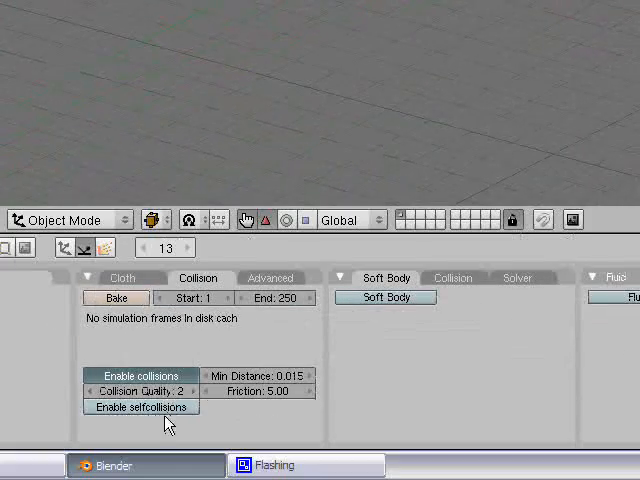
- Enable cloth self-collisions and display the Advanced cloth settings
left_click(140, 407)
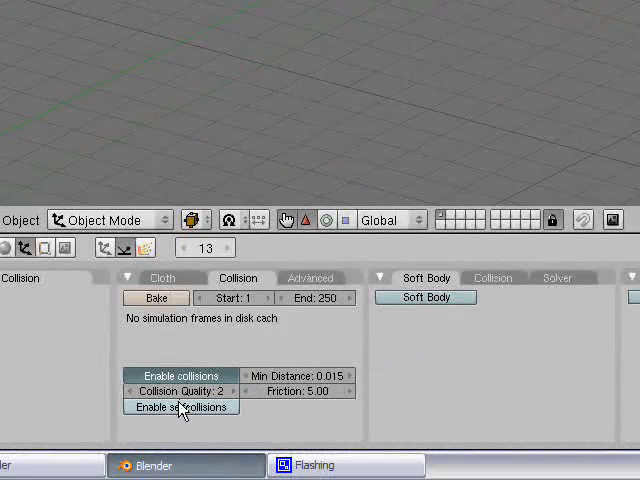
left_click(180, 407)
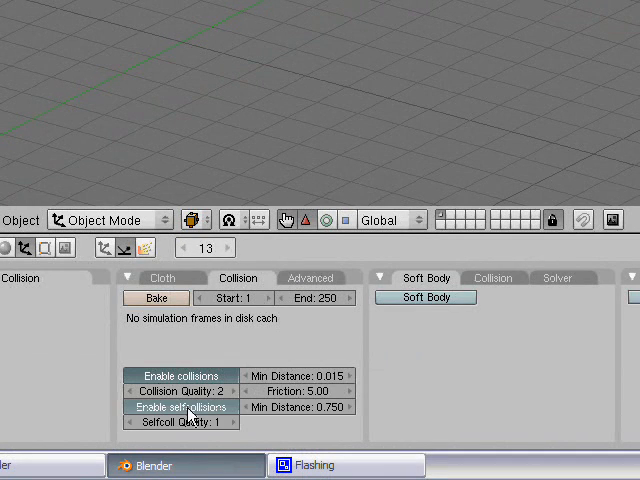
left_click(311, 277)
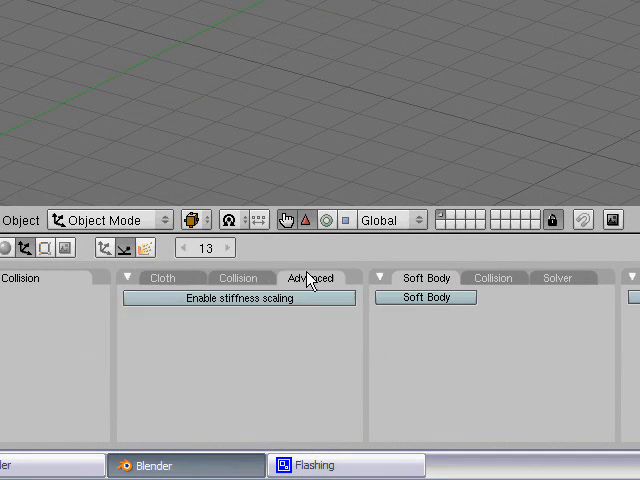
left_click(162, 277)
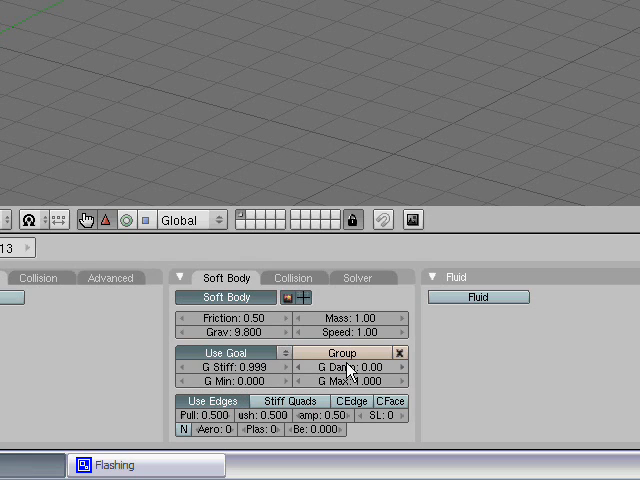
mouse_move(362, 380)
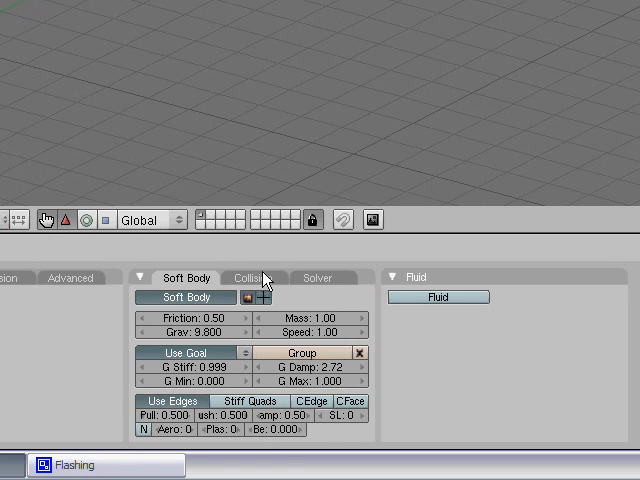
- Clear the soft body goal vertex group, leaving a uniform Goal of 0.700
left_click(253, 278)
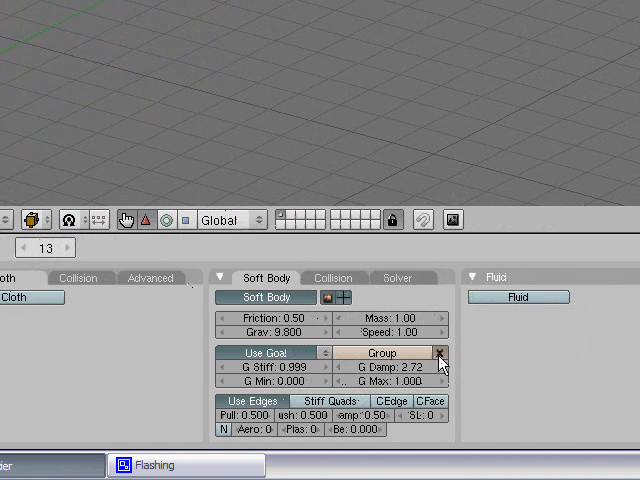
left_click(439, 352)
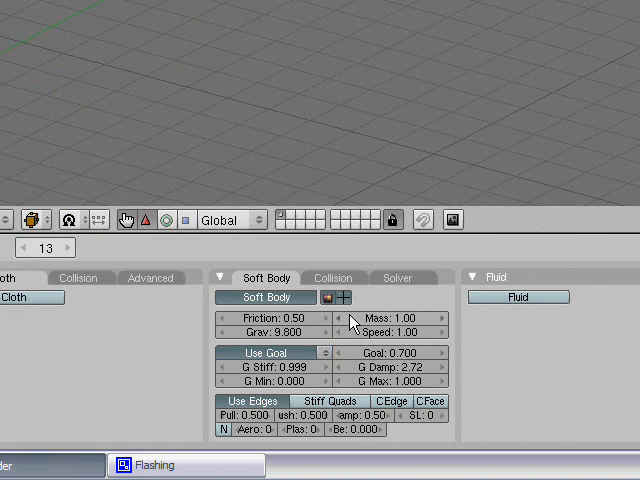